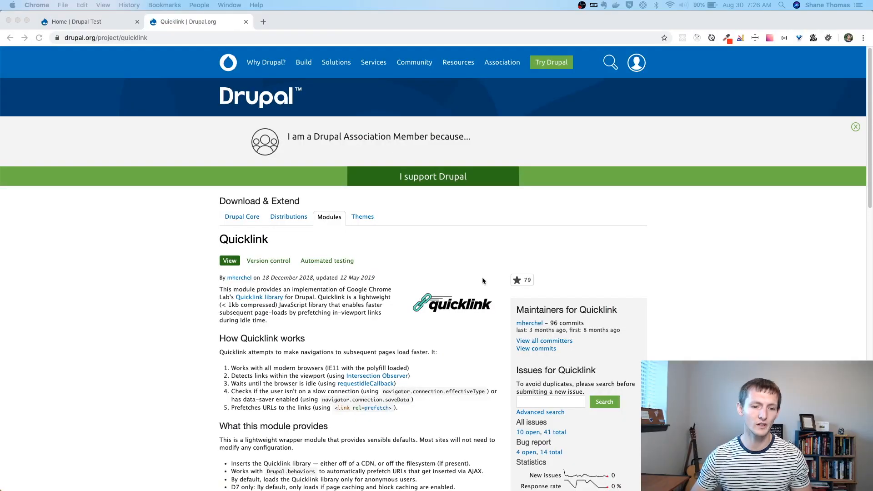
mouse_move(96, 92)
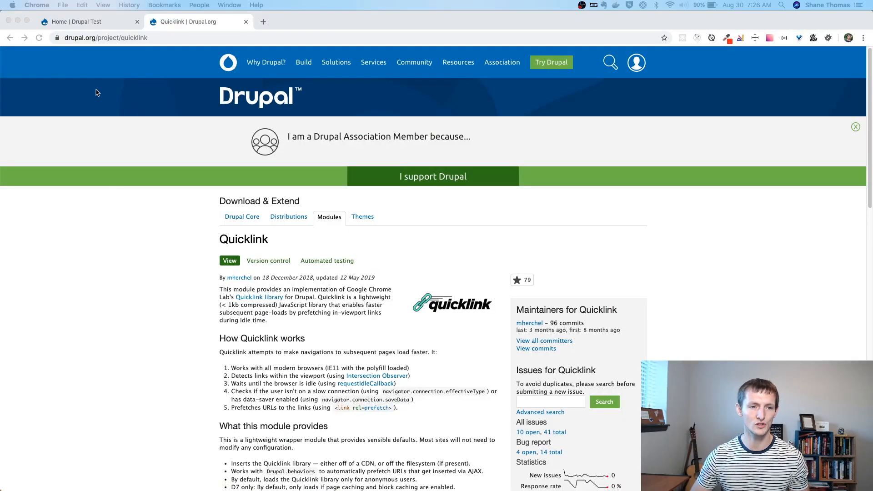
mouse_move(101, 60)
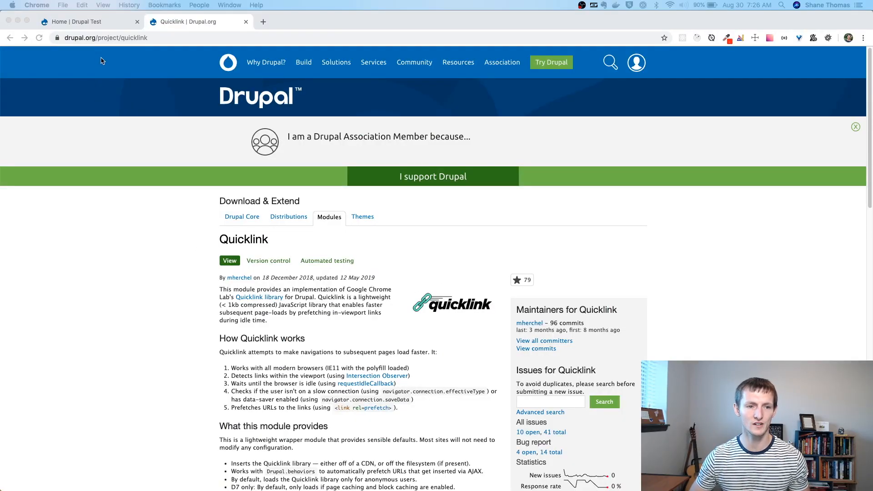
Scroll through the current page and switch to the Home | Drupal Test tab
scroll(down, 3)
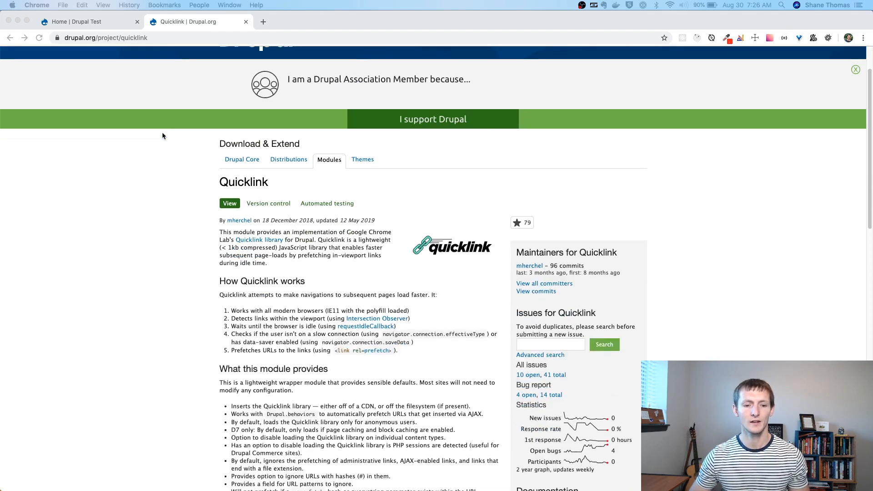
scroll(down, 3)
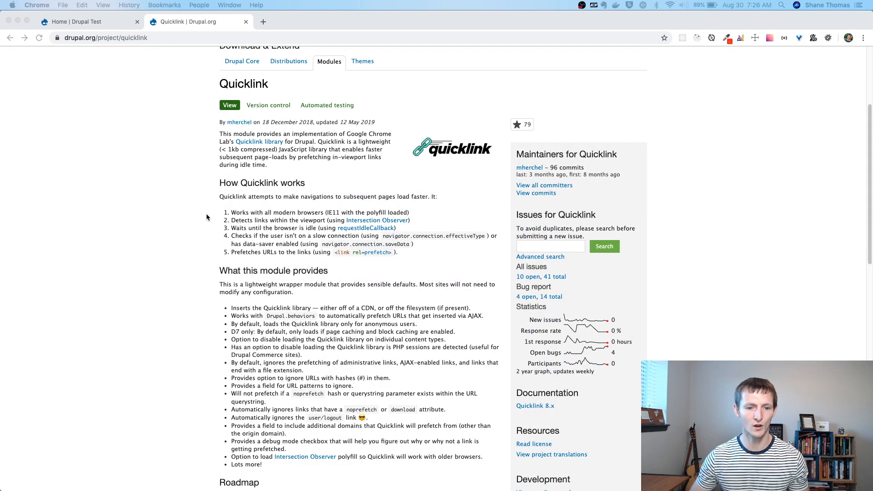
mouse_move(459, 256)
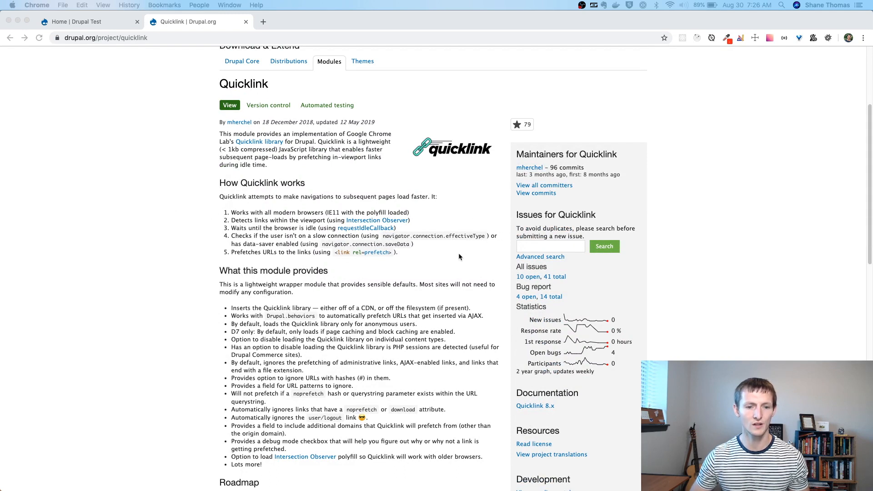
scroll(down, 3)
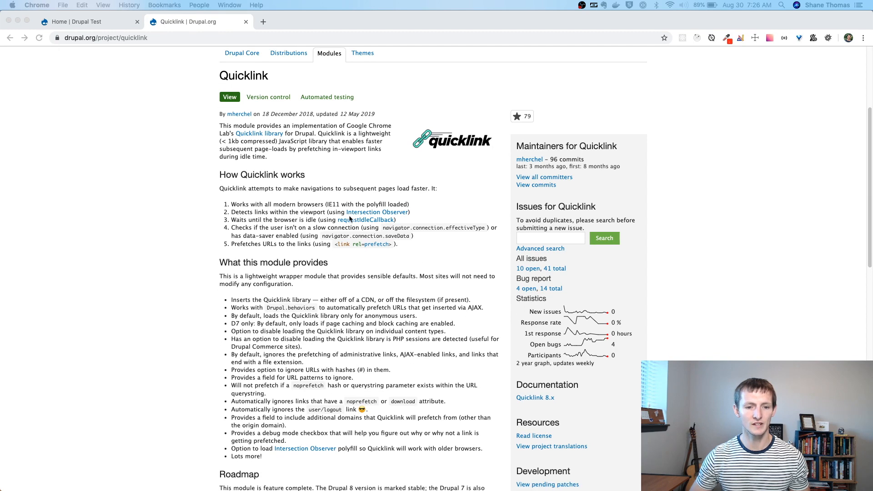
scroll(down, 3)
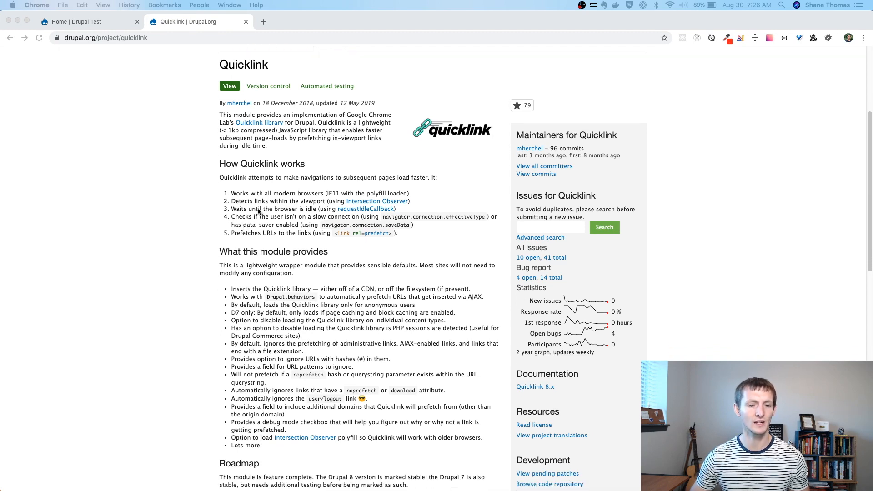
scroll(down, 3)
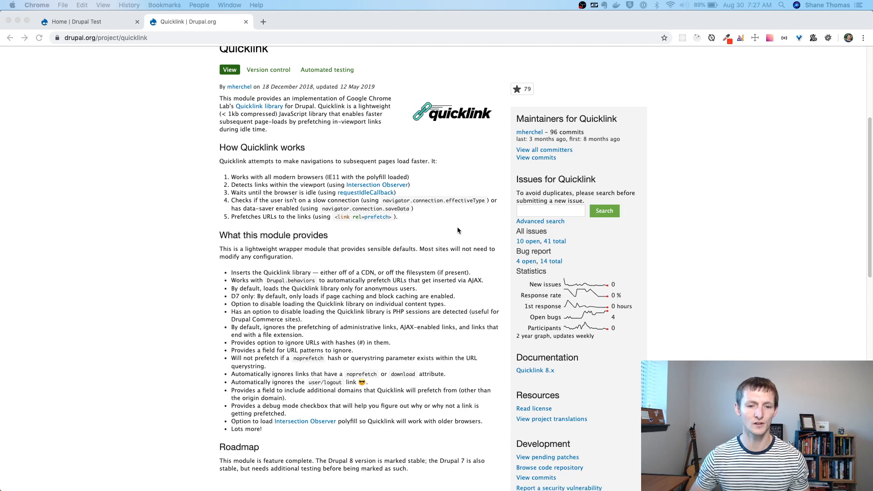
scroll(down, 3)
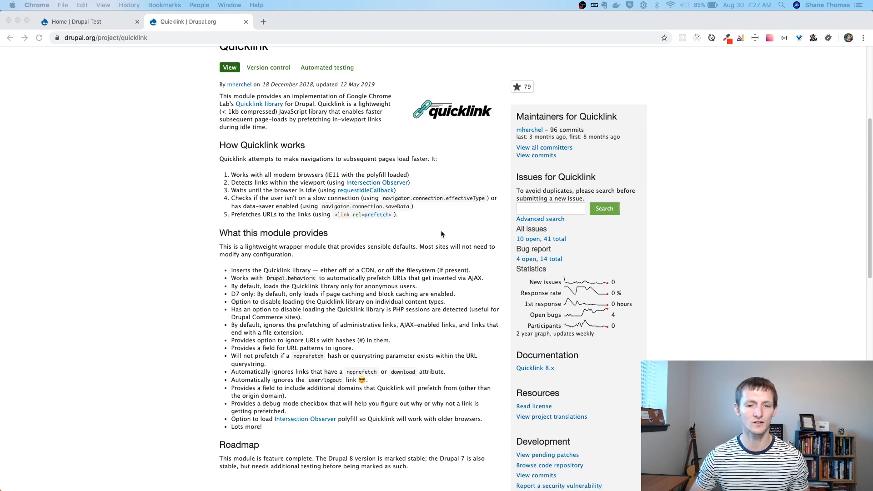
scroll(down, 3)
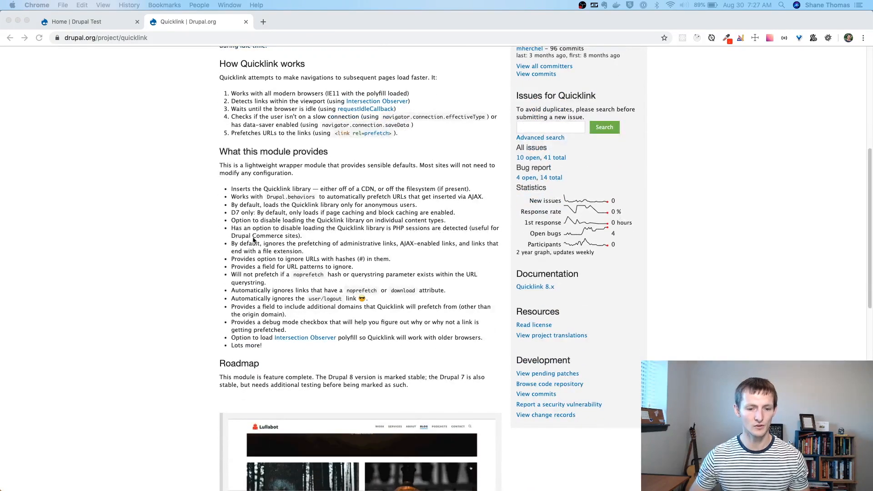
scroll(down, 3)
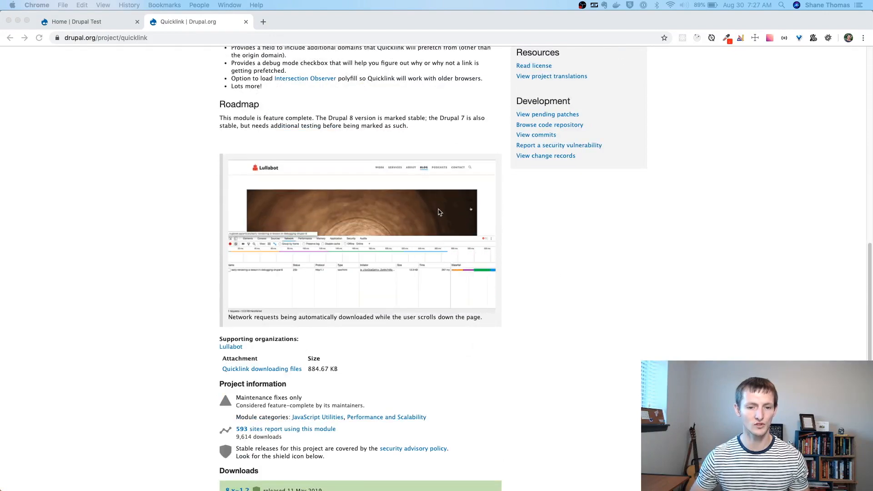
scroll(down, 3)
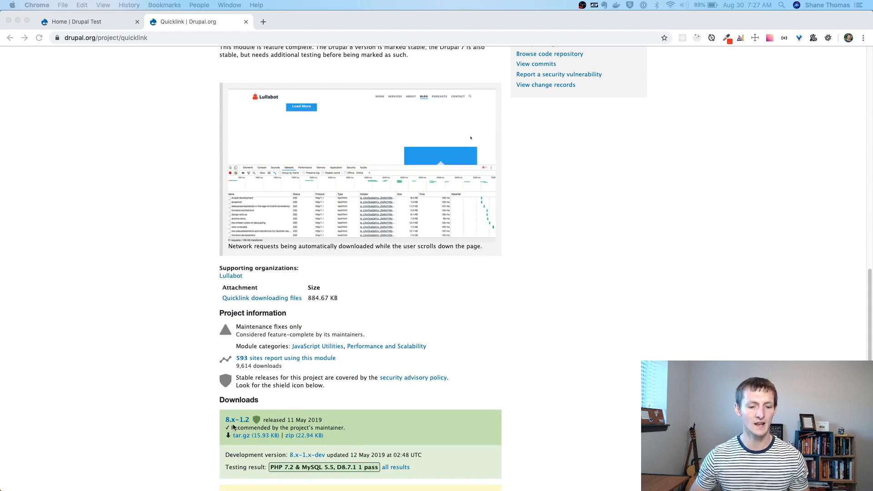
scroll(down, 3)
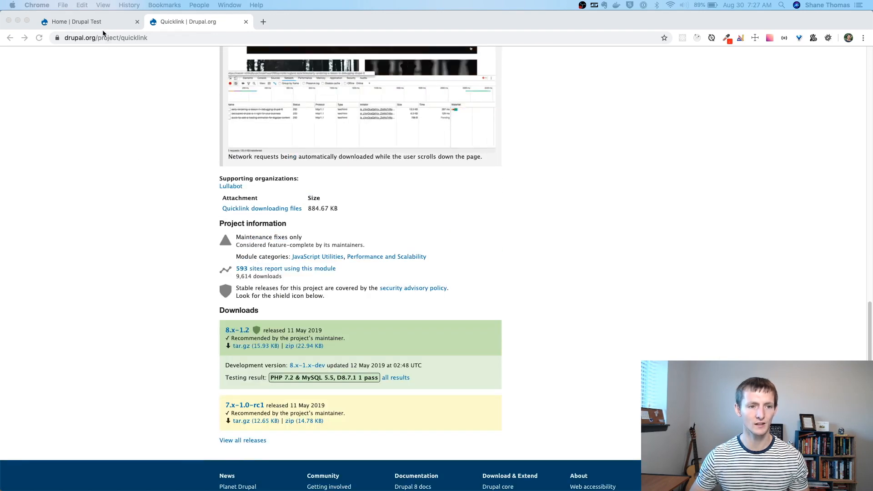
click(84, 21)
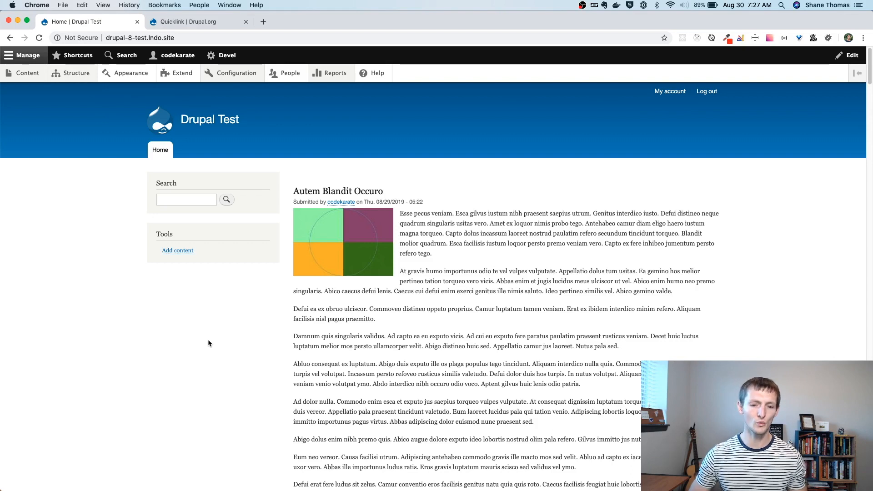
mouse_move(503, 277)
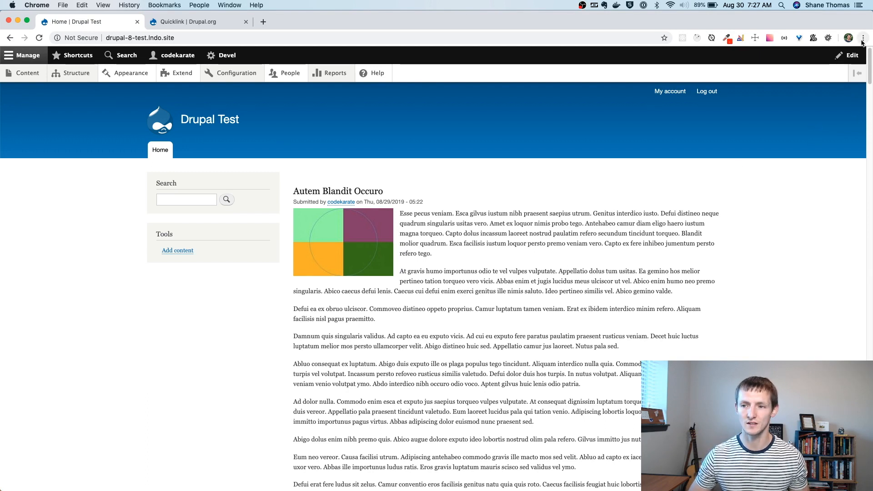
Load the Drupal Test homepage in a new incognito window as a logged-out visitor
click(865, 37)
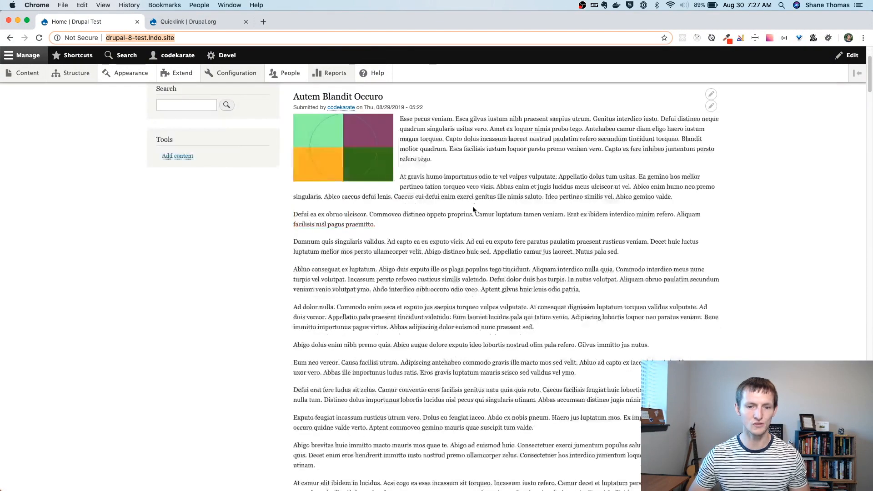
scroll(down, 3)
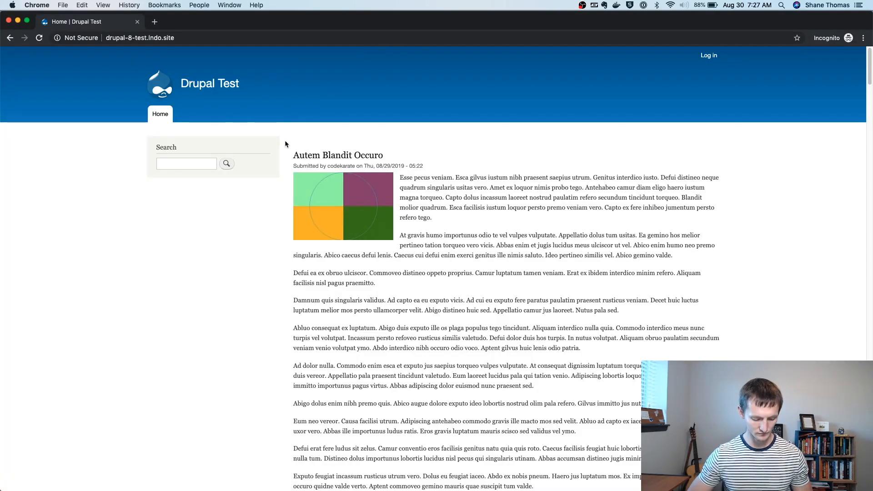
With the DevTools Network monitor recording, load the Natu article from the homepage
click(142, 353)
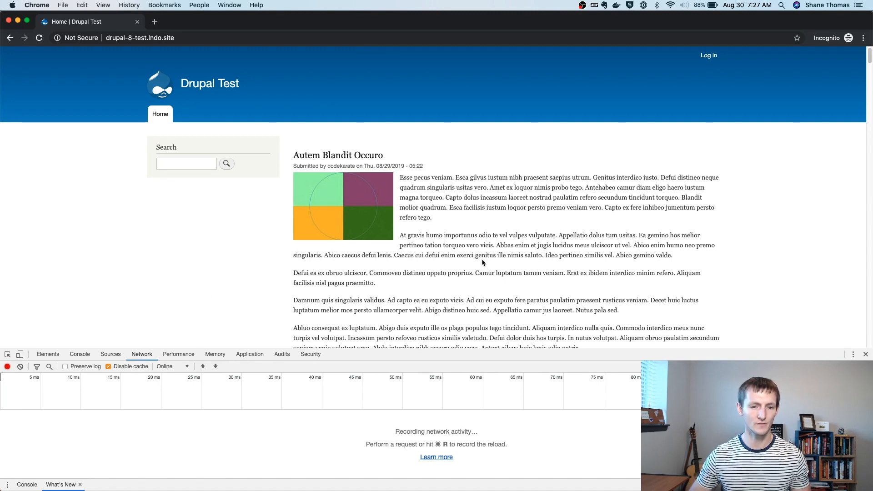
scroll(down, 3)
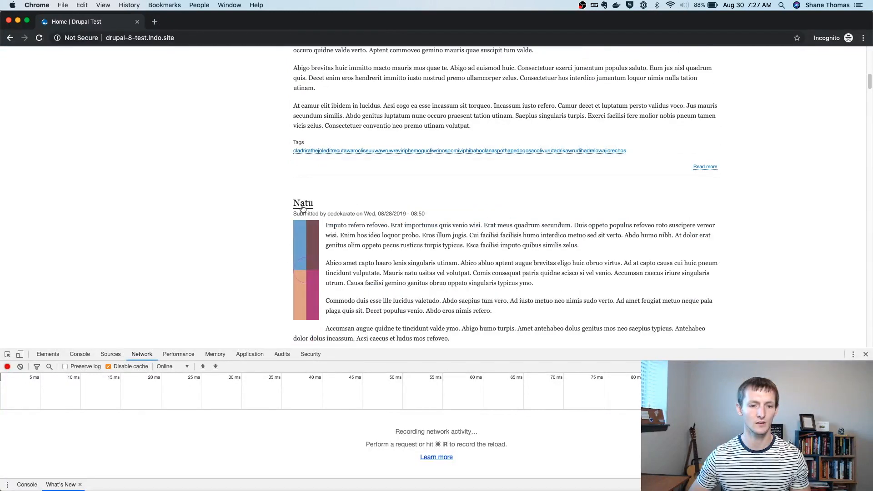
click(303, 203)
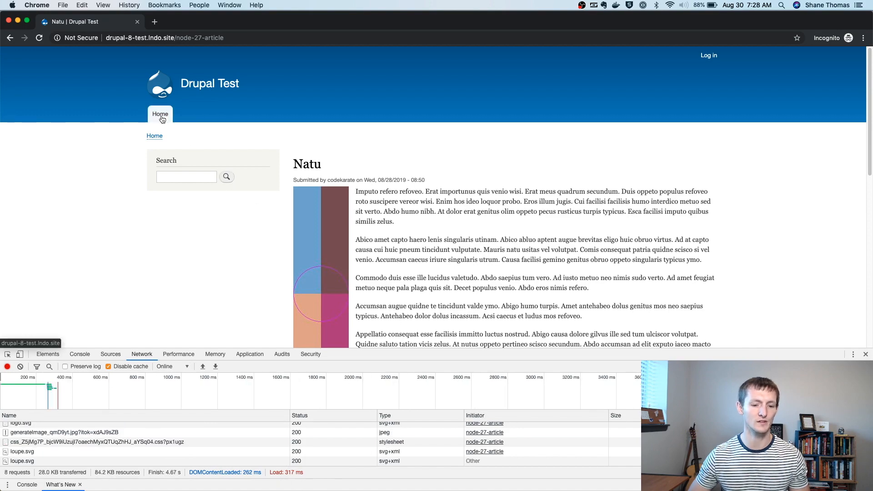
Return to the homepage and load the Acsi Exerci article
click(160, 115)
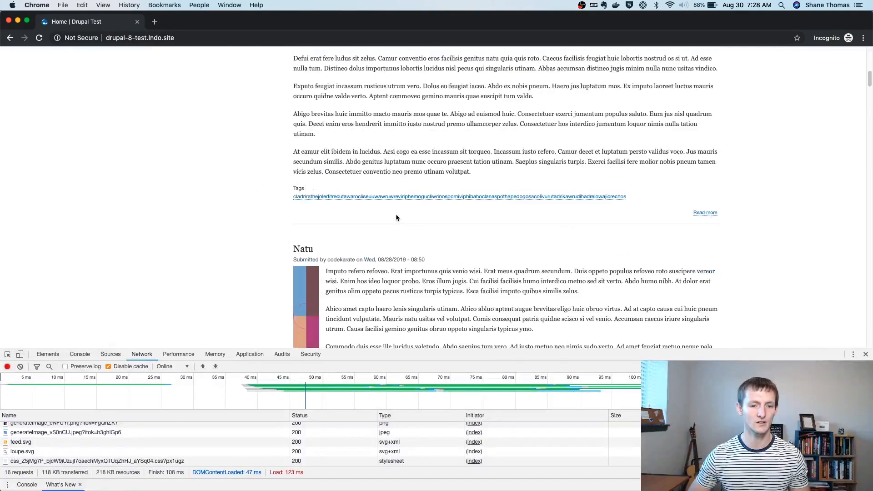
scroll(down, 3)
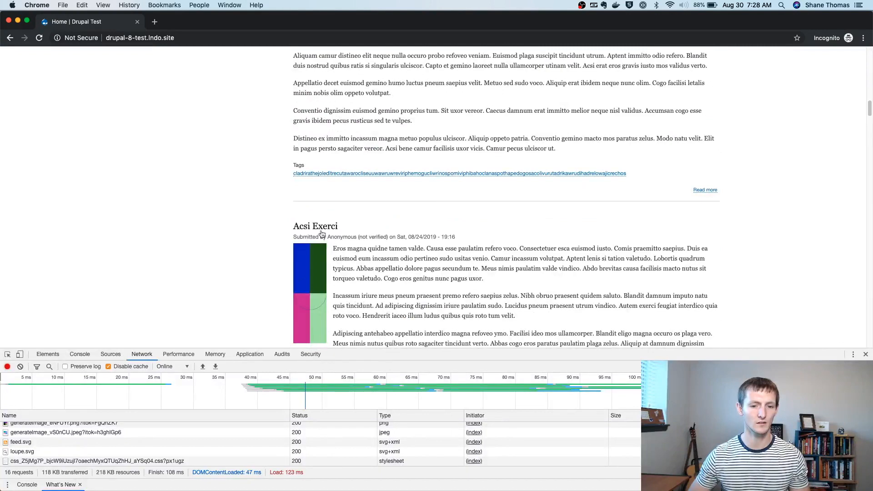
click(315, 227)
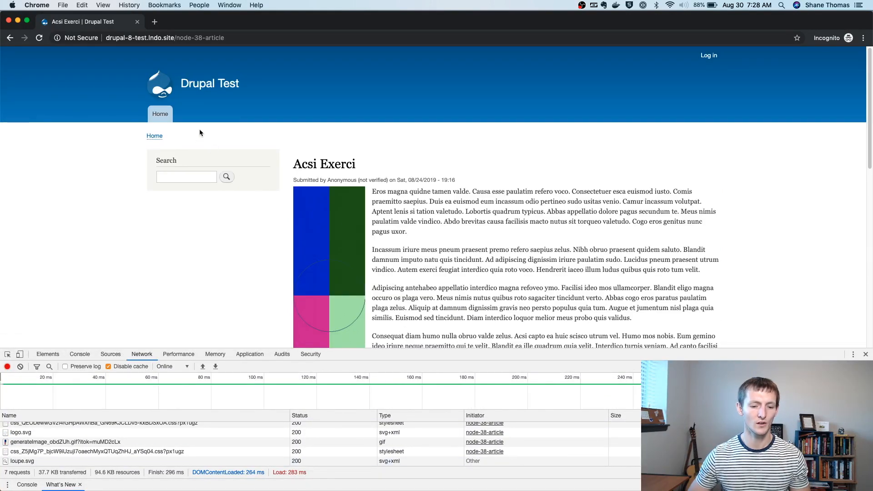
mouse_move(160, 115)
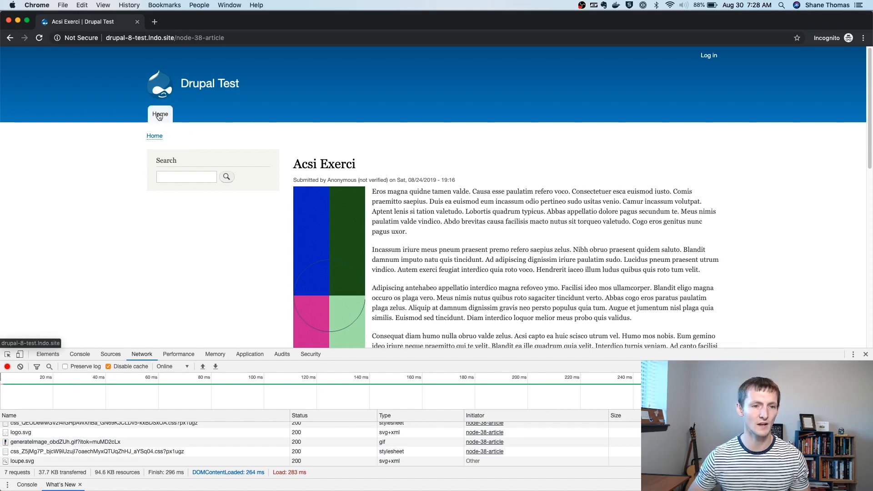
mouse_move(138, 21)
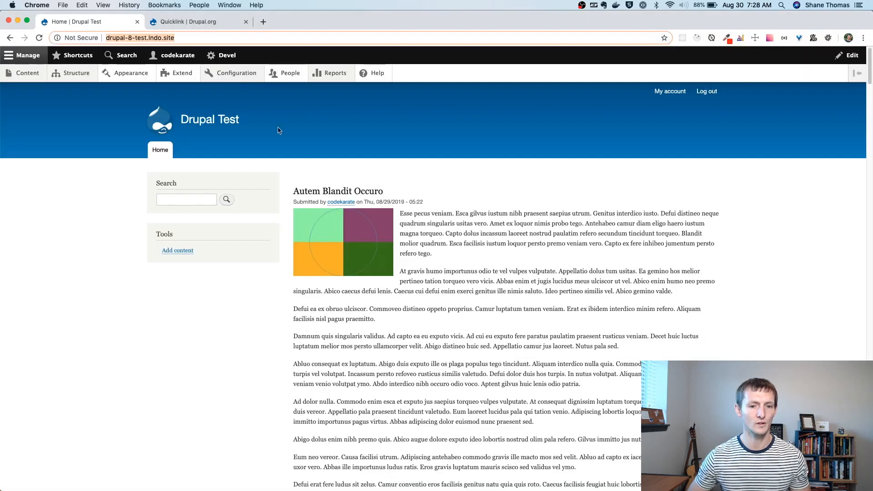
mouse_move(182, 73)
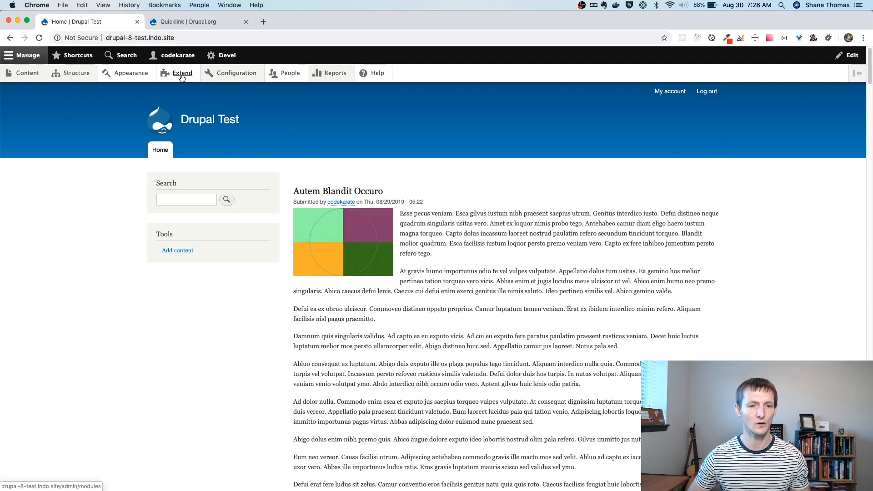
On the Extend page, filter the module list by 'quick' to find Quicklink
click(182, 72)
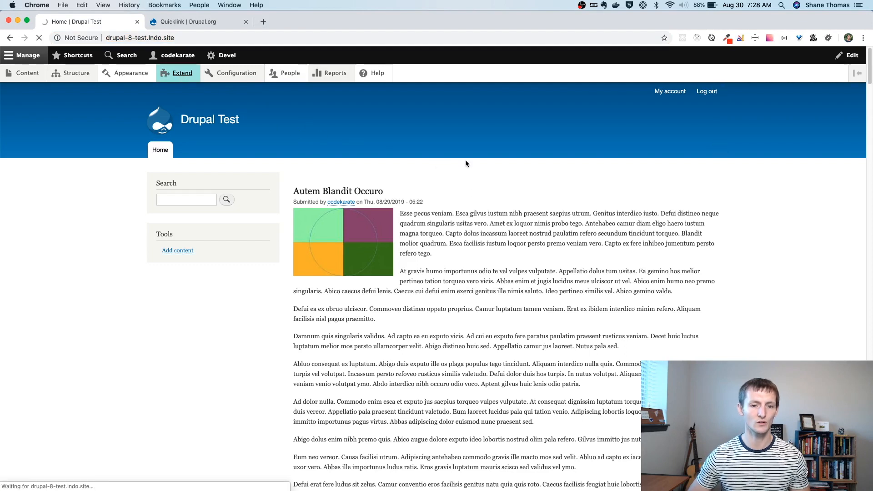
click(182, 73)
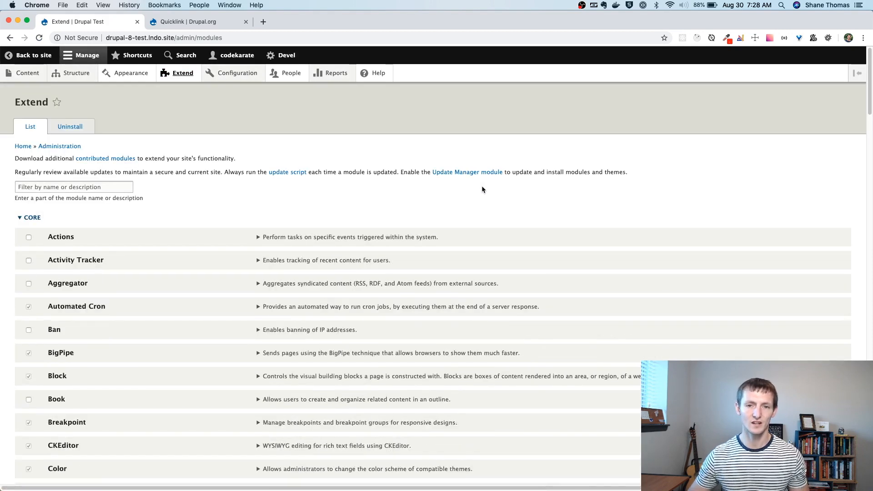
click(73, 186)
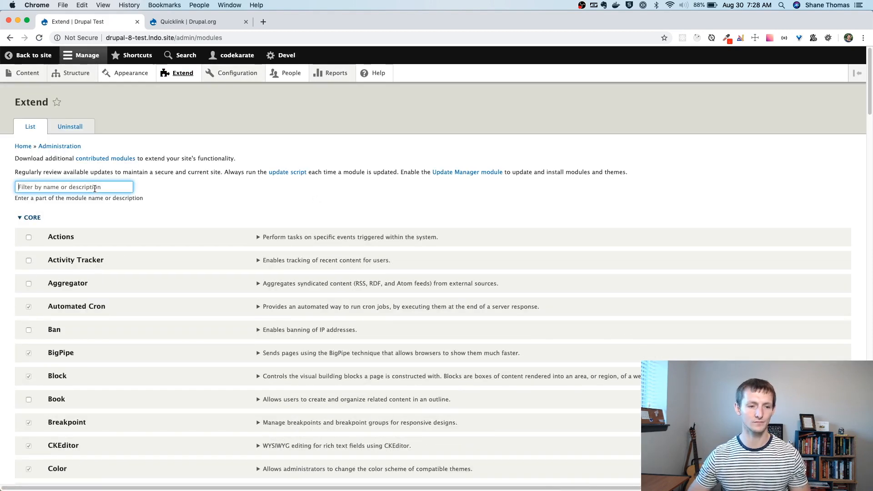
text(quick)
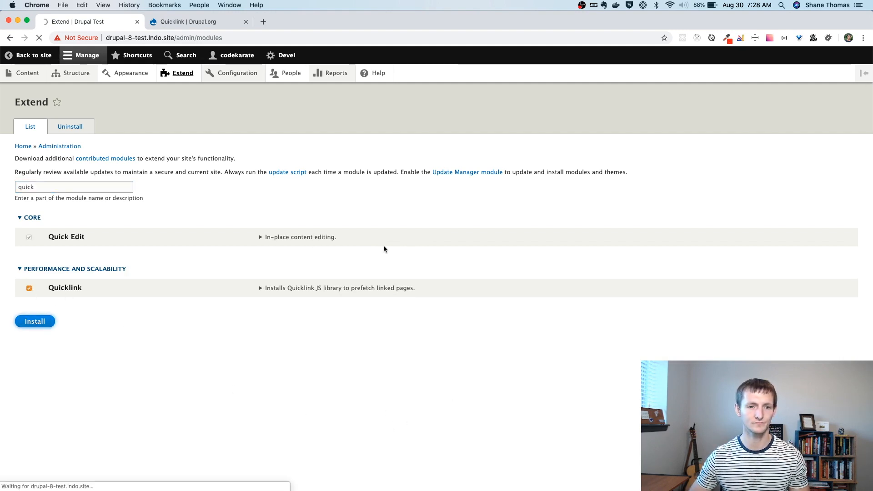
mouse_move(348, 263)
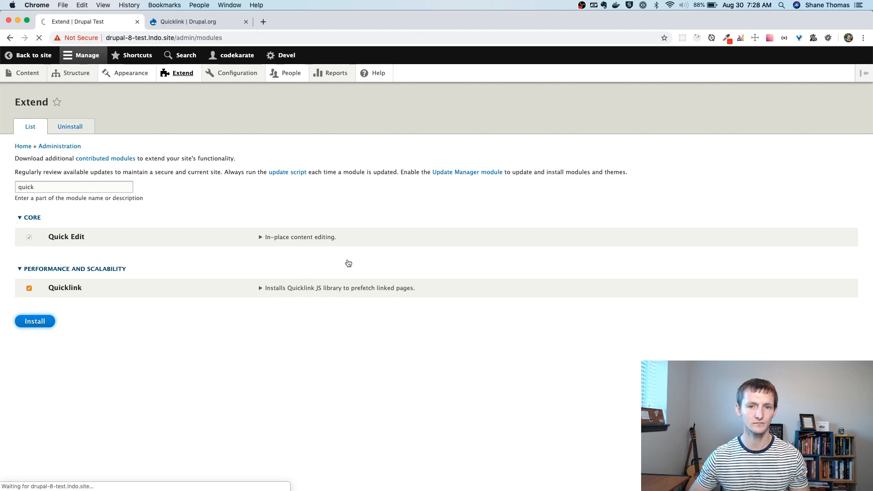
mouse_move(194, 221)
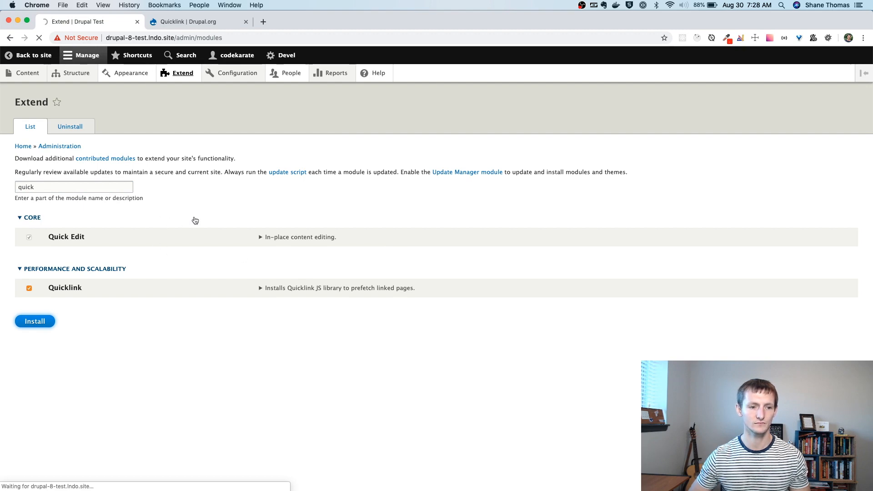
Filter by 'quick' again after install and expand the Quicklink row showing version 8.x-1.2
click(35, 321)
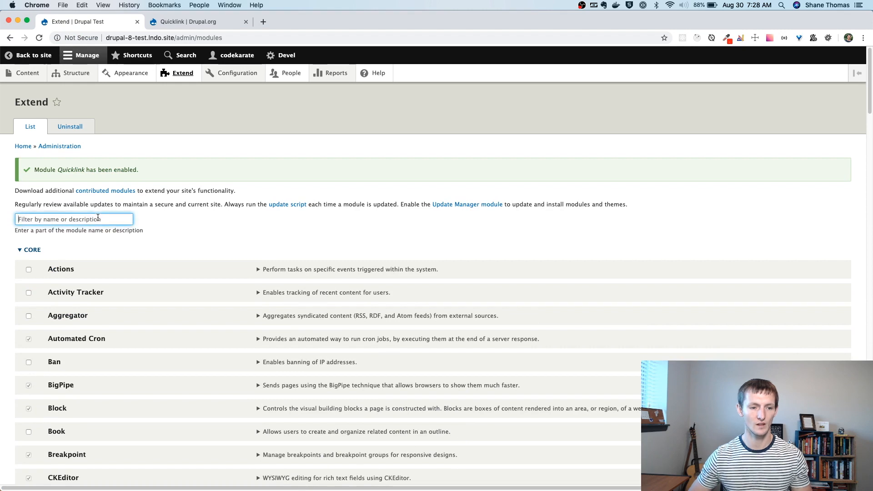
text(quick)
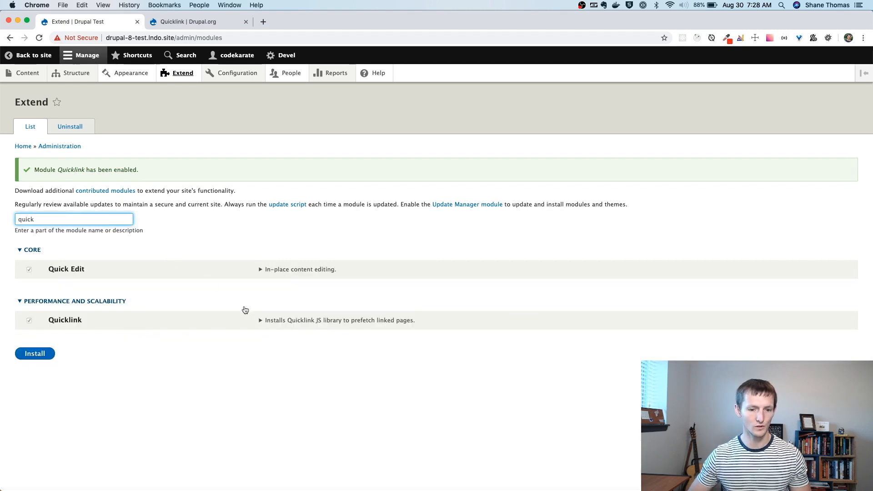
click(260, 320)
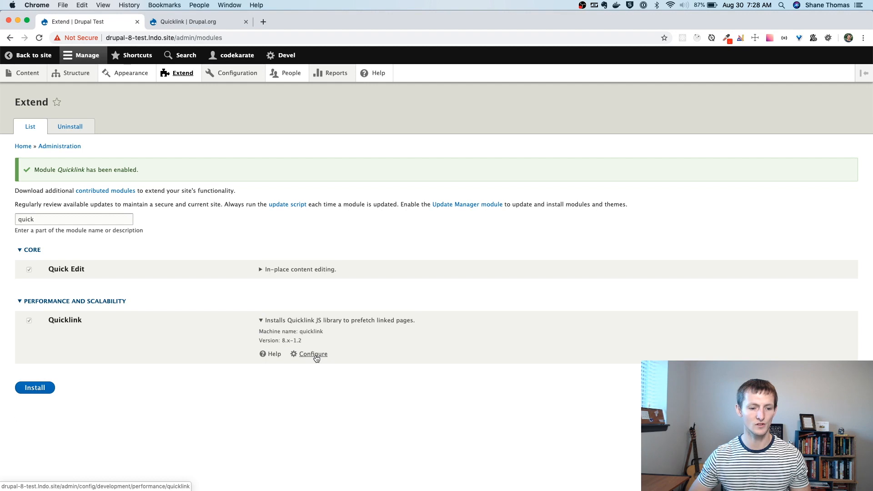
Reach the Quicklink Configuration page showing the default Prefetch Ignore Settings
click(238, 73)
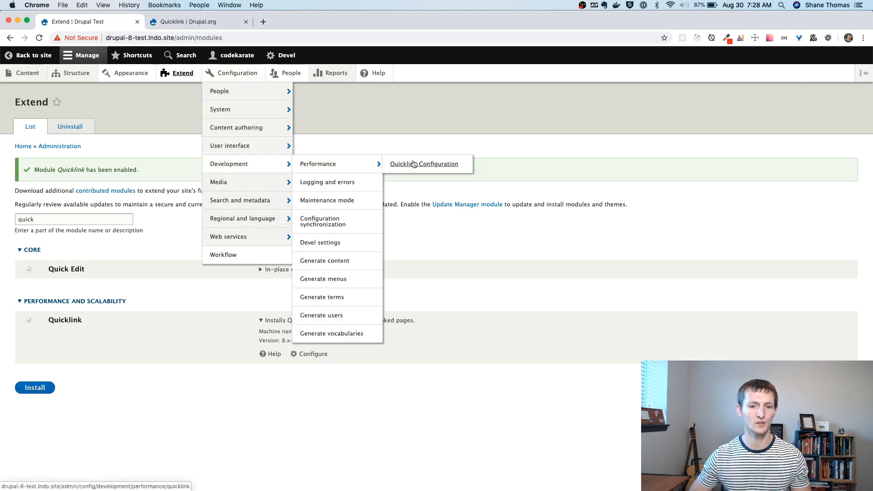
click(424, 164)
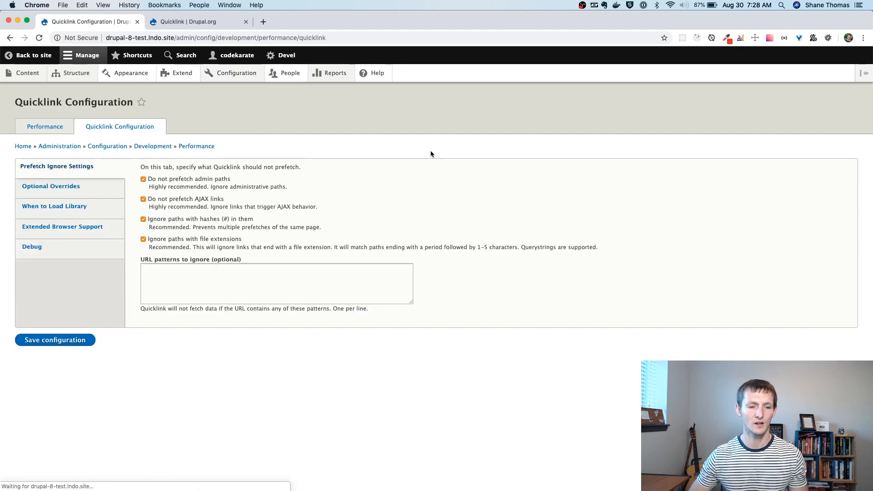
mouse_move(431, 155)
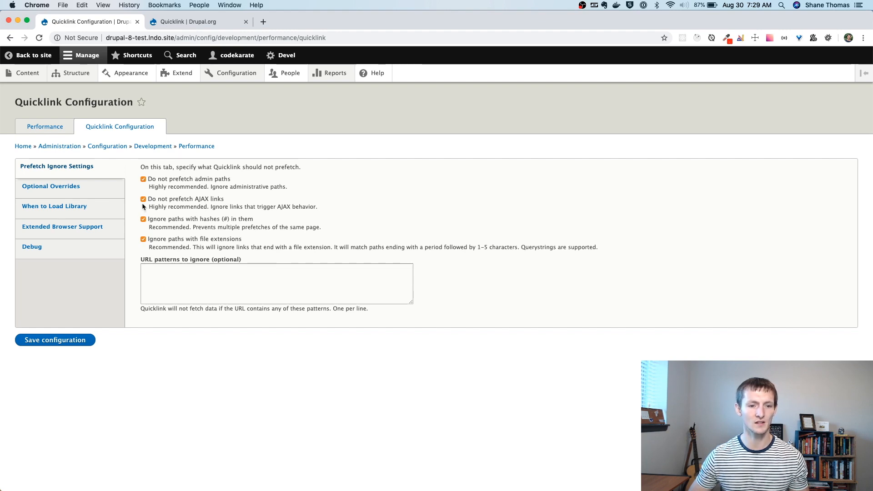
mouse_move(252, 220)
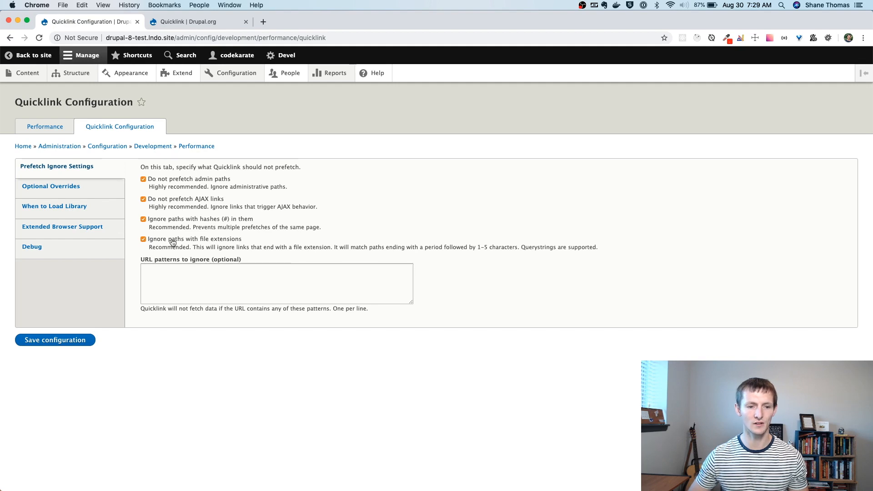
mouse_move(247, 274)
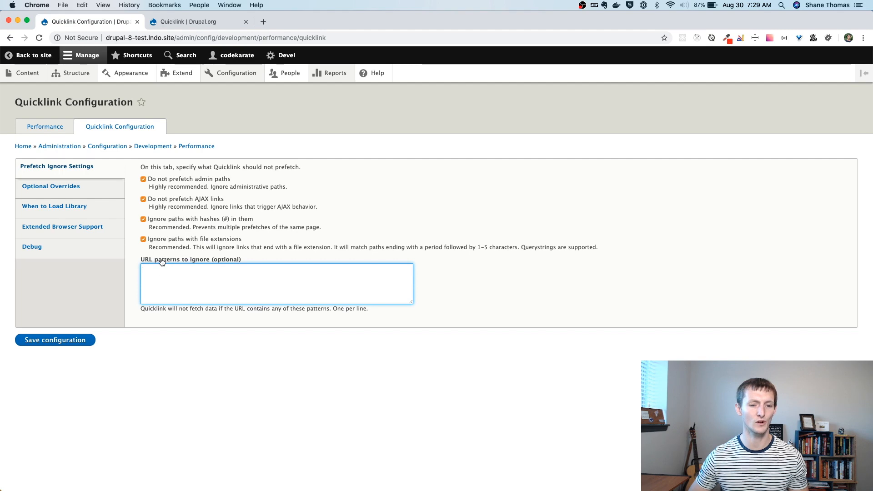
mouse_move(79, 195)
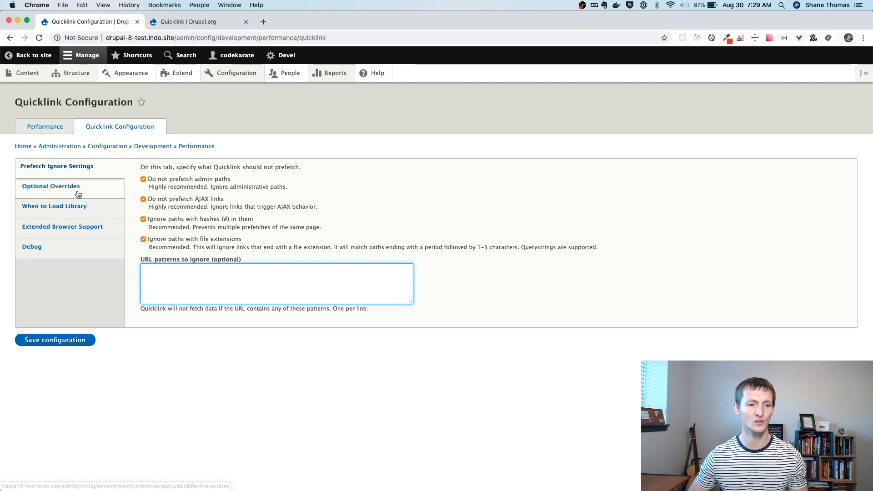
Show the Optional Overrides tab and inspect its empty parent selector and allowed domains fields
click(51, 185)
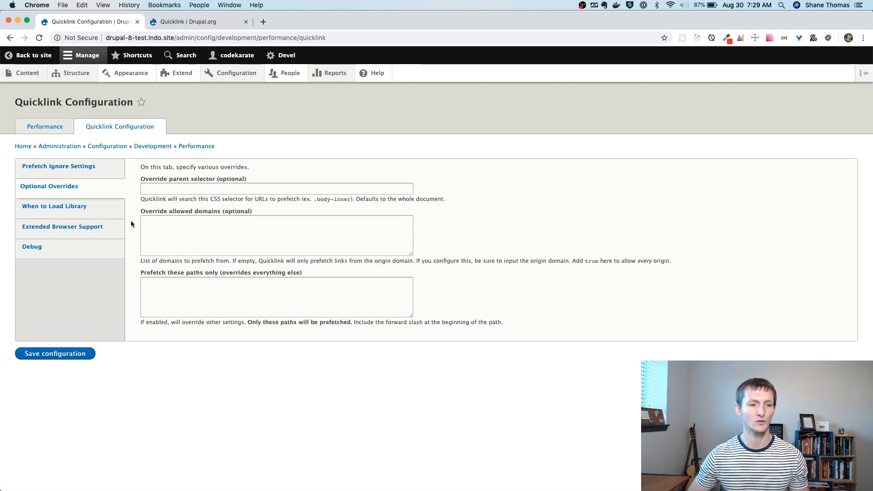
click(276, 188)
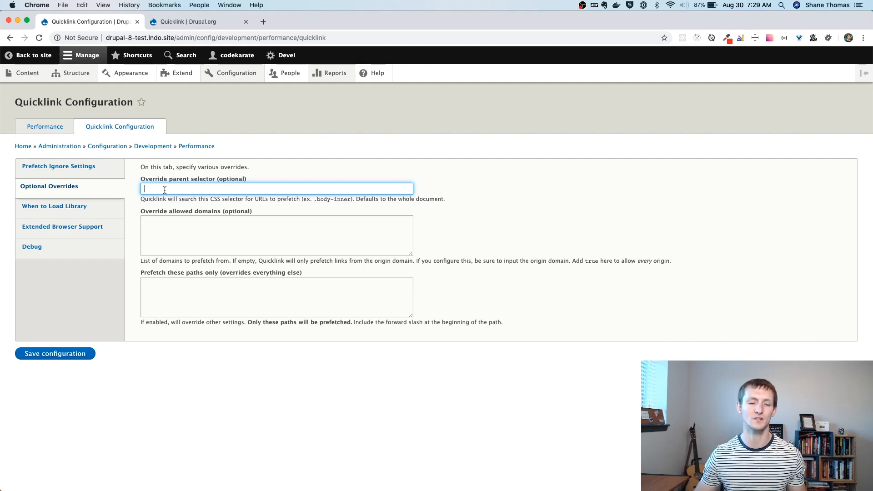
click(277, 235)
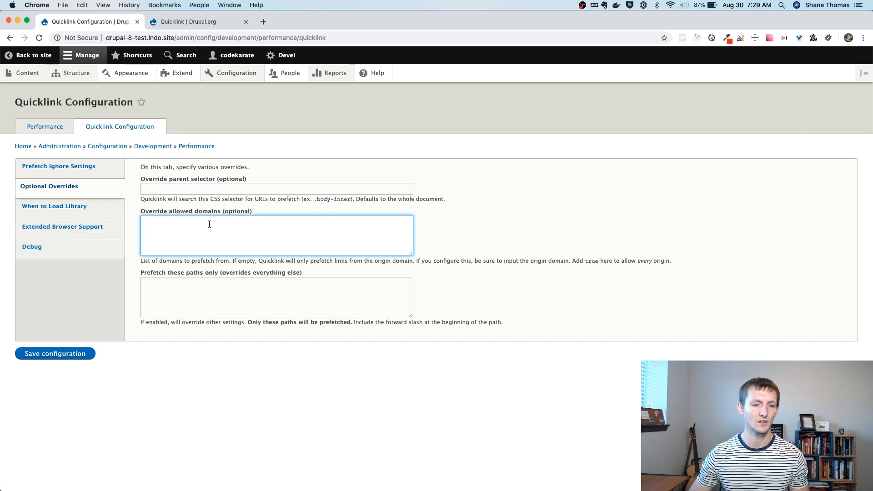
mouse_move(170, 226)
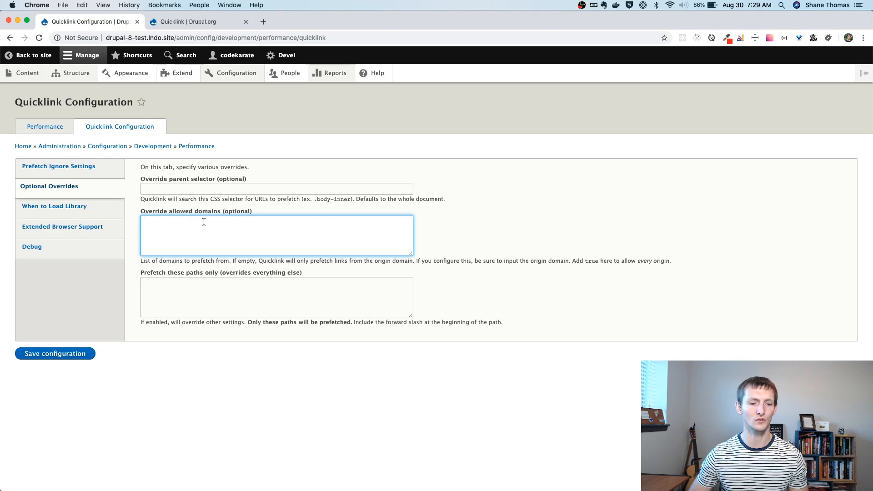
mouse_move(584, 260)
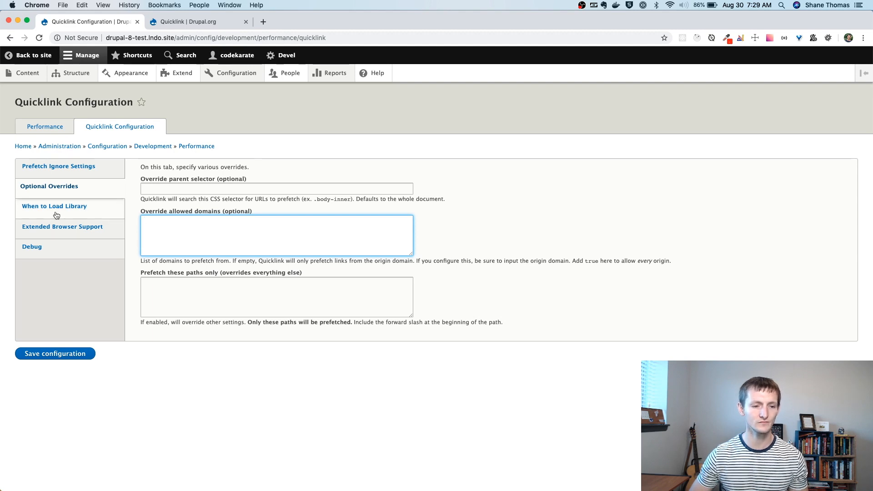
Show the When to Load Library tab with anonymous-only and no-session prefetching enabled
click(54, 207)
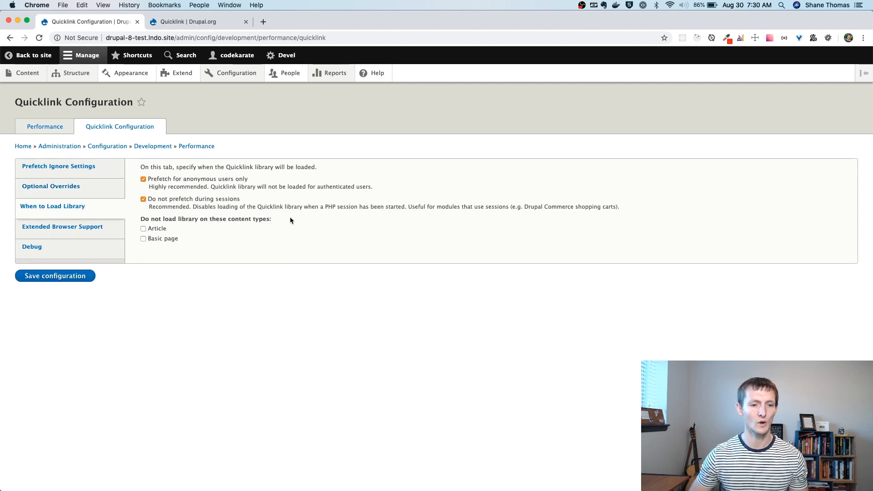
mouse_move(207, 186)
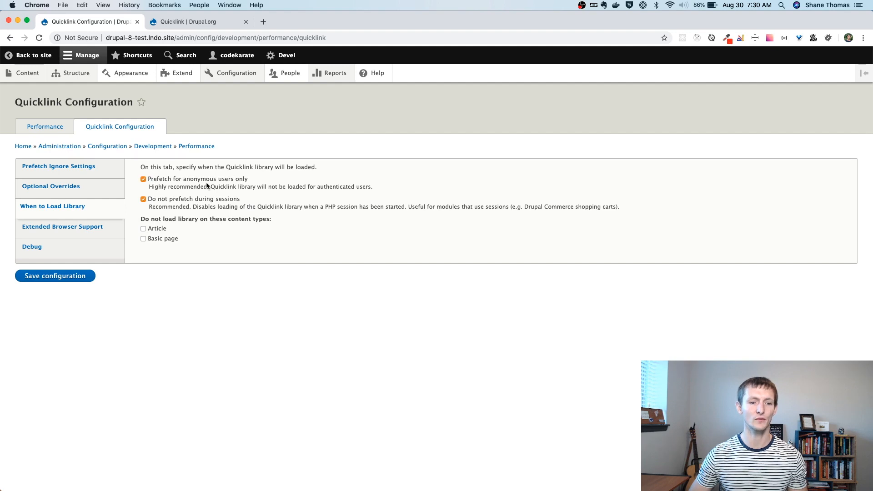
mouse_move(256, 184)
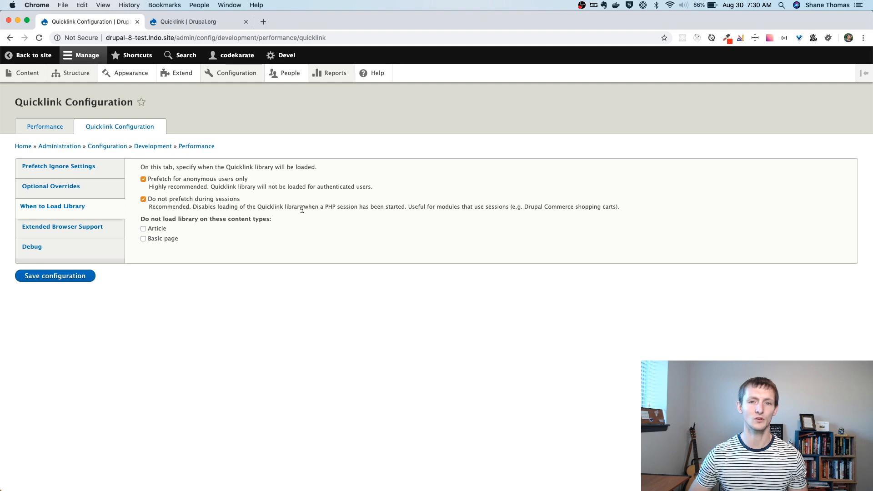
mouse_move(301, 219)
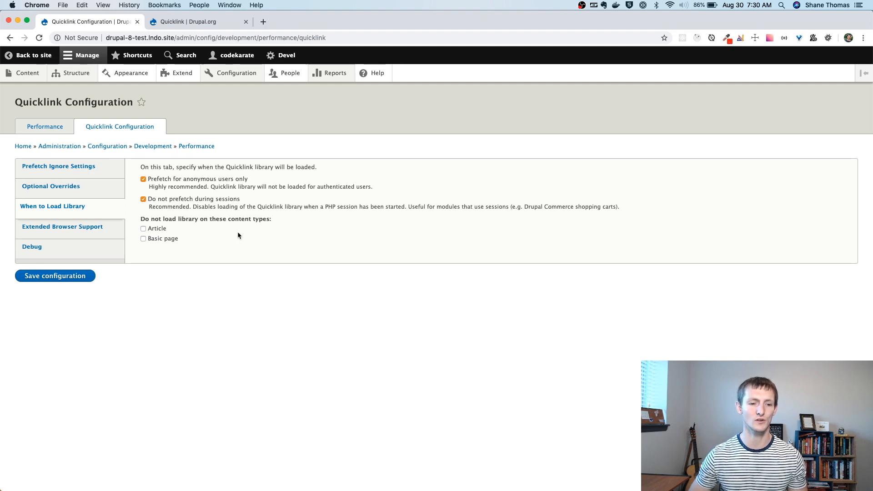
mouse_move(127, 227)
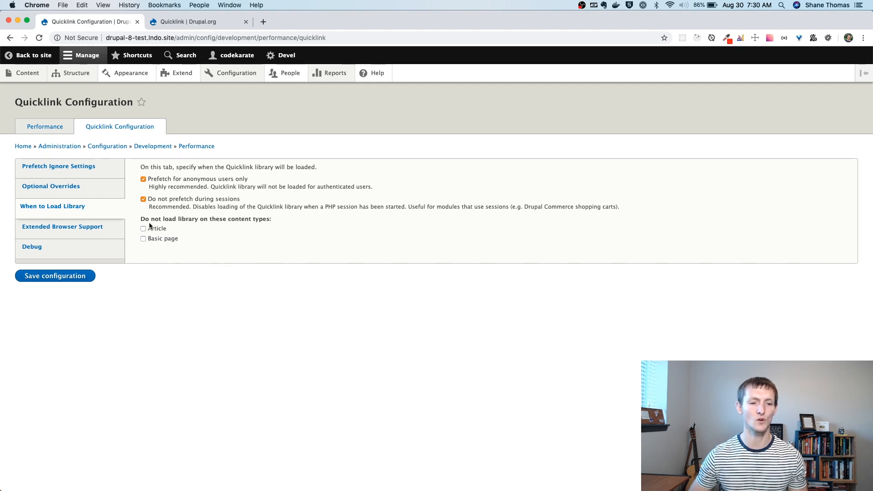
Keep the Intersection Observer polyfill enabled under Extended Browser Support, then show the Debug tab
click(60, 226)
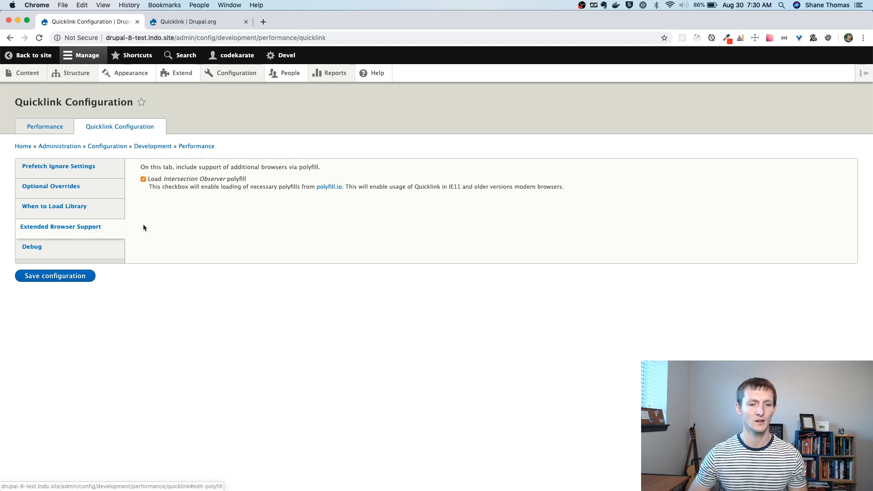
mouse_move(143, 178)
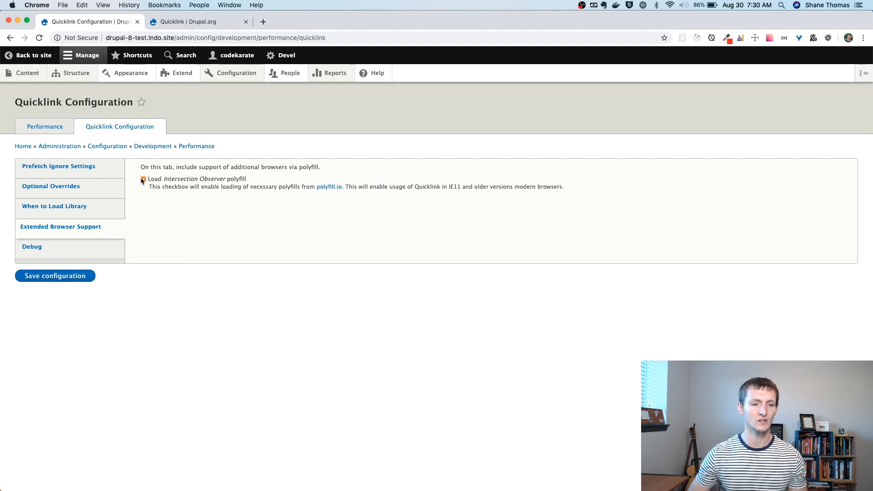
click(143, 179)
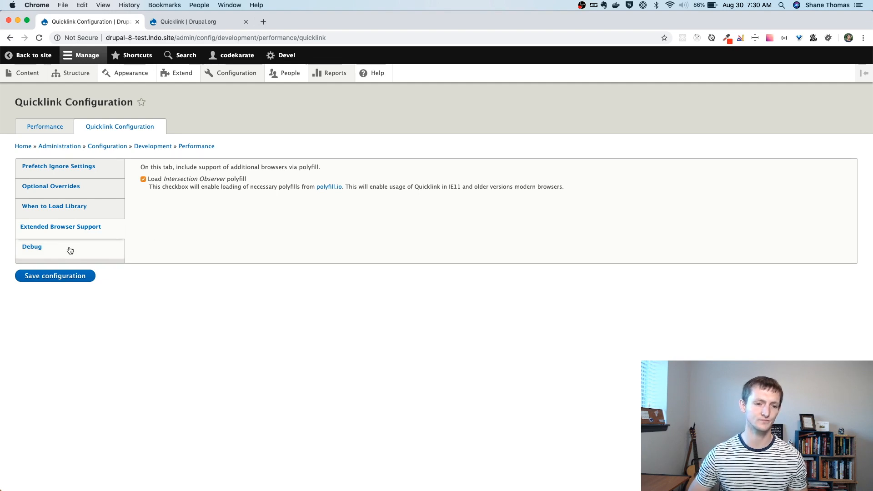
click(32, 247)
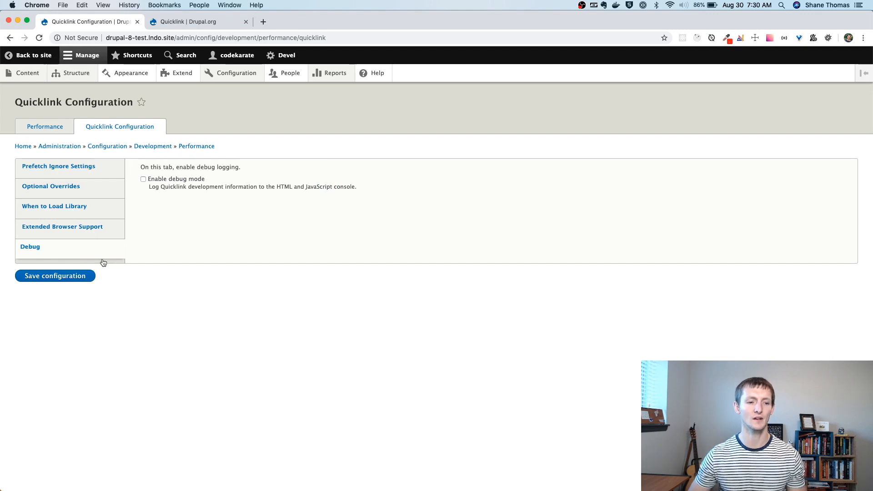
mouse_move(172, 209)
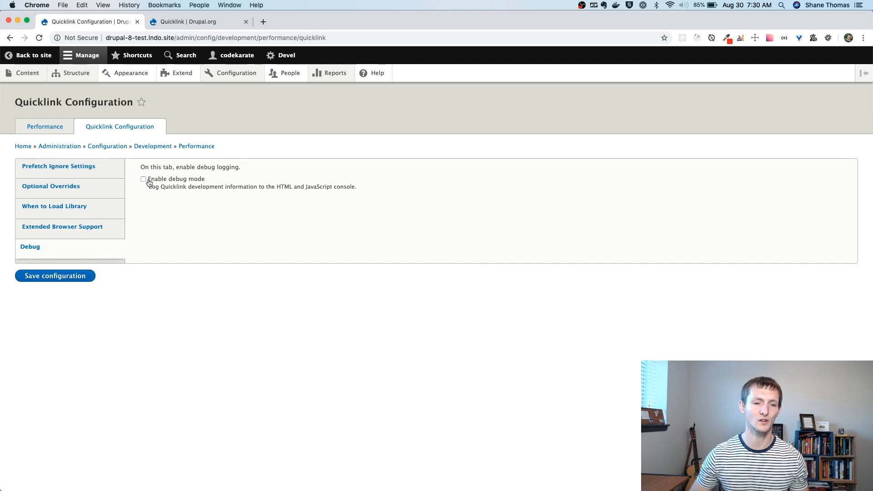
Clear all caches from the Configuration > Development > Performance page
click(236, 73)
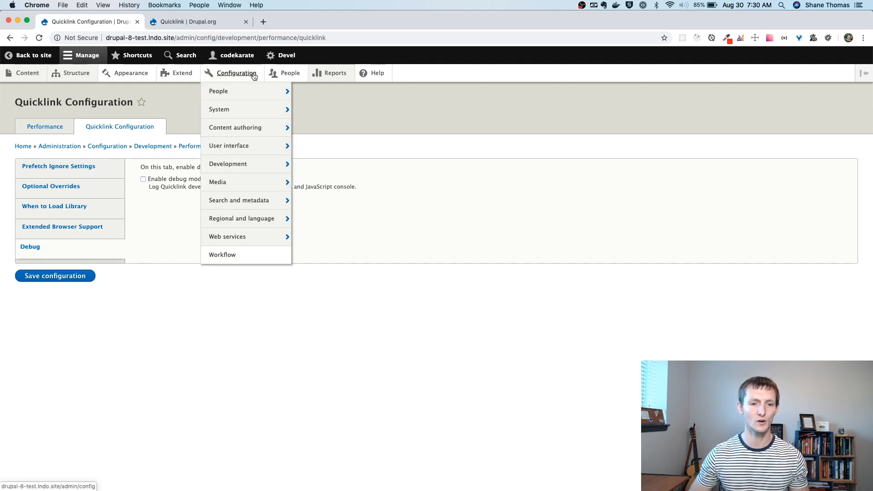
mouse_move(230, 163)
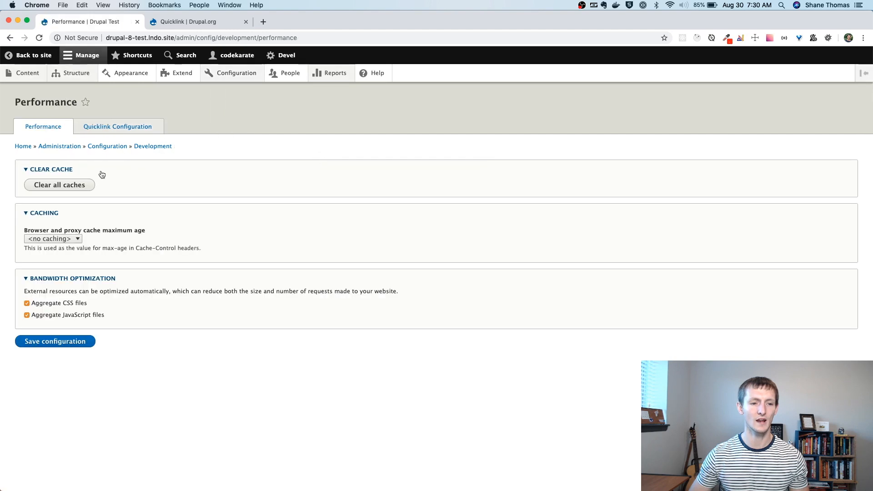
click(59, 185)
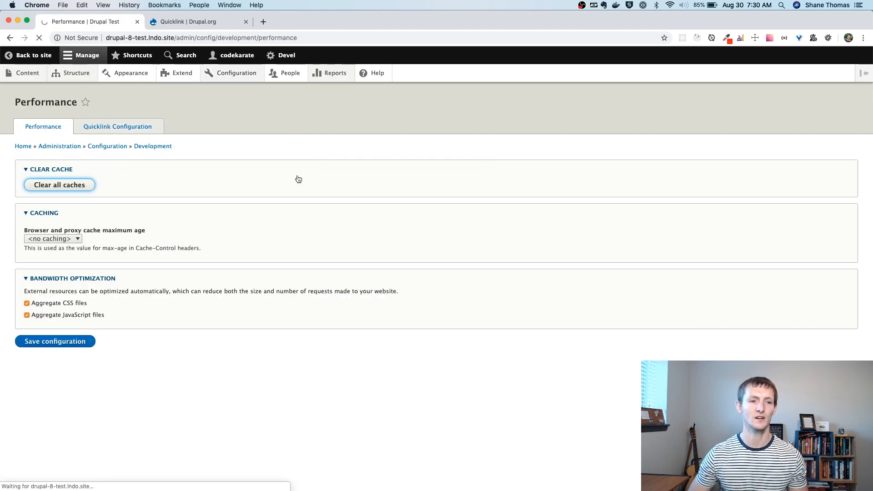
click(59, 184)
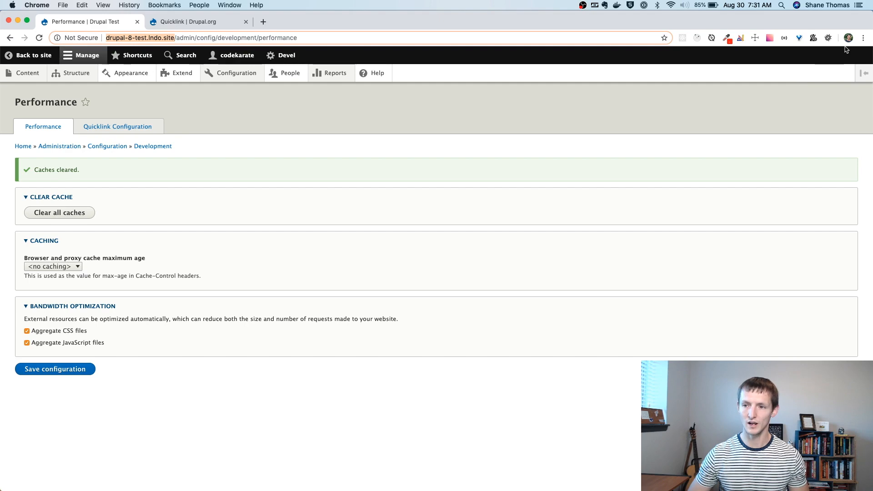
Load drupal-8-test.lndo.site in a new incognito window via Cmd+Shift+N
key(cmd+shift+n)
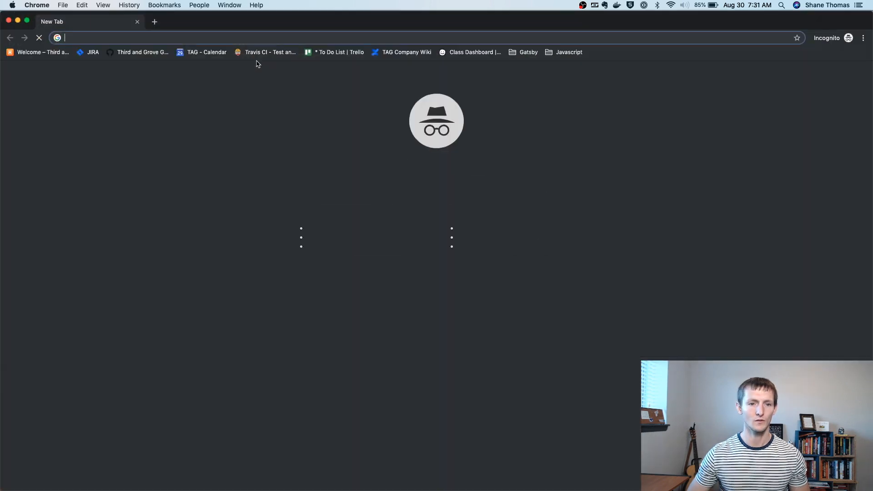
text(drupal-8-test.lndo.site)
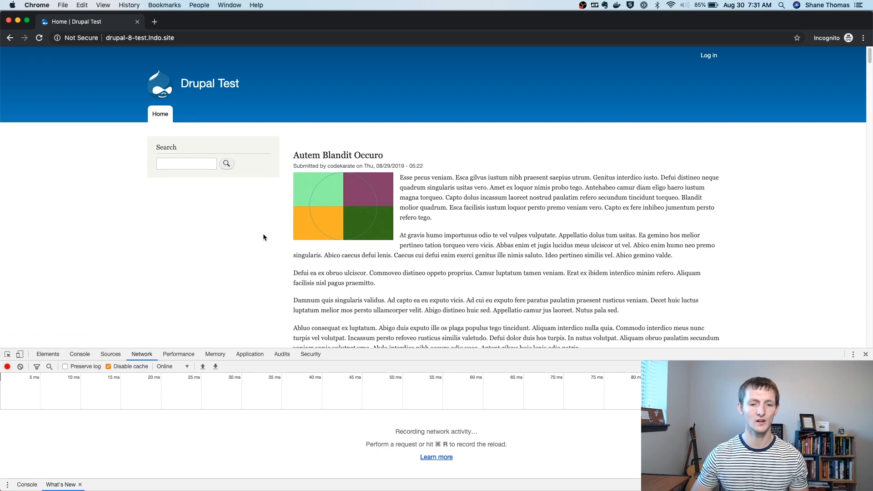
Scroll the homepage so Quicklink prefetches the article pages in the network log
scroll(down, 3)
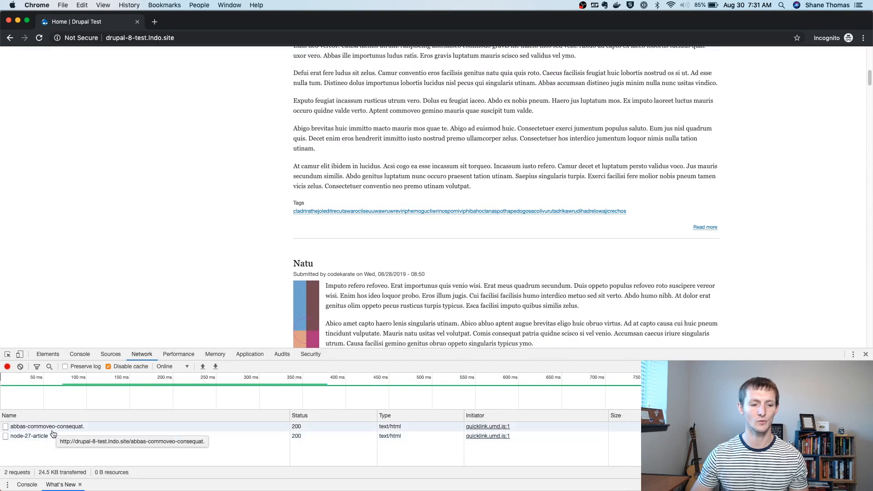
mouse_move(280, 308)
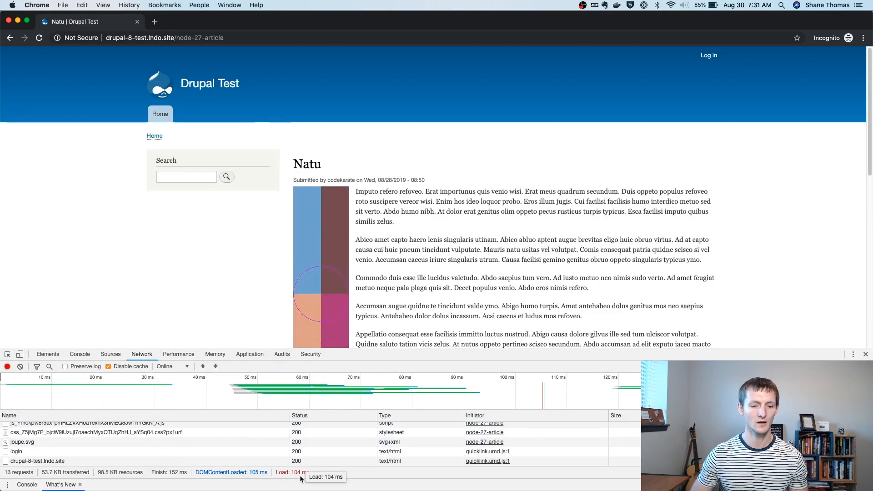
mouse_move(242, 339)
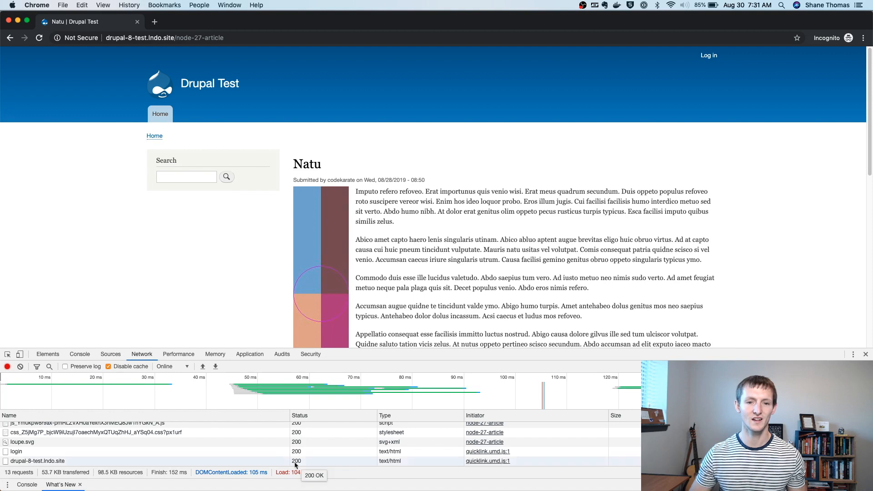
mouse_move(226, 300)
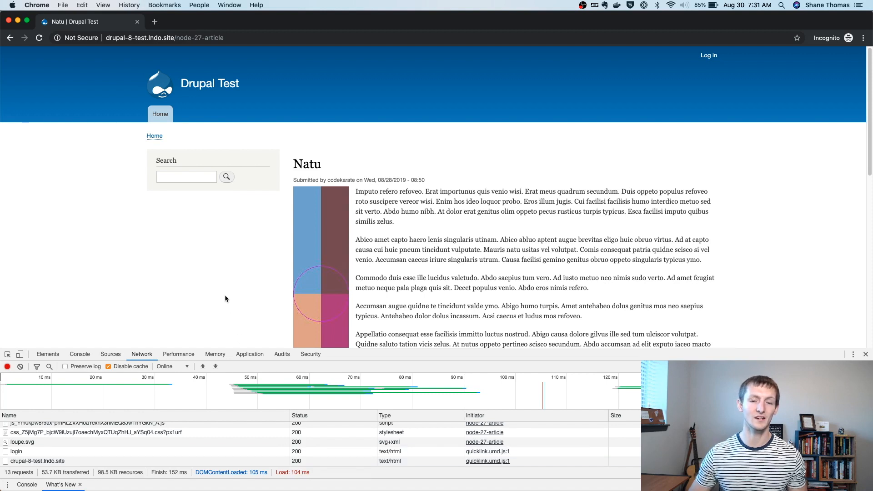
mouse_move(160, 114)
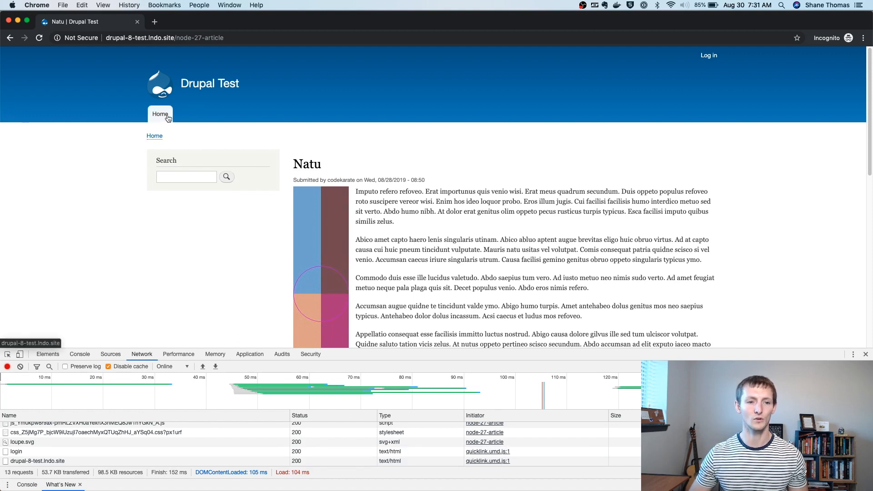
Return to the home page, view the Acsi Exerci article loading in about 101 ms, then go back home
click(161, 114)
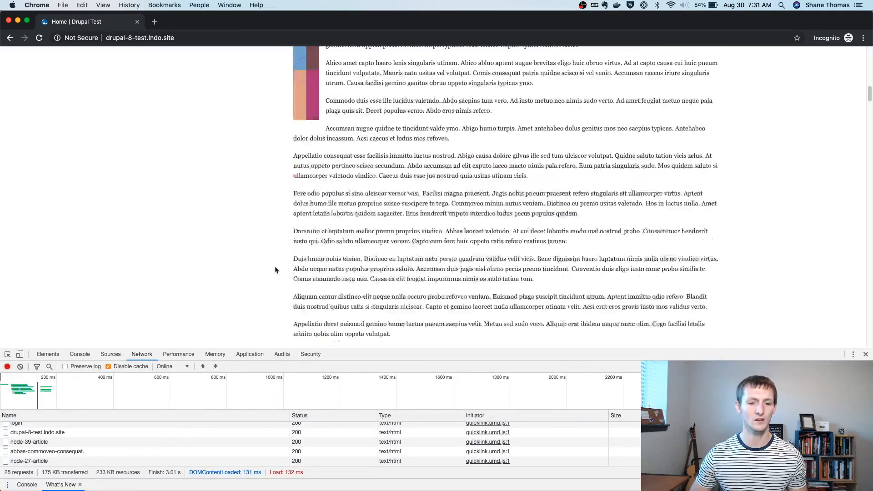
scroll(down, 3)
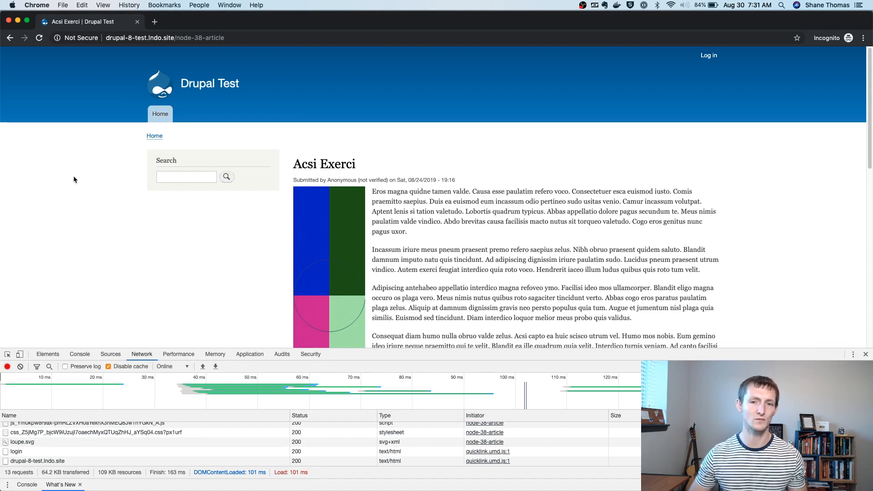
mouse_move(160, 114)
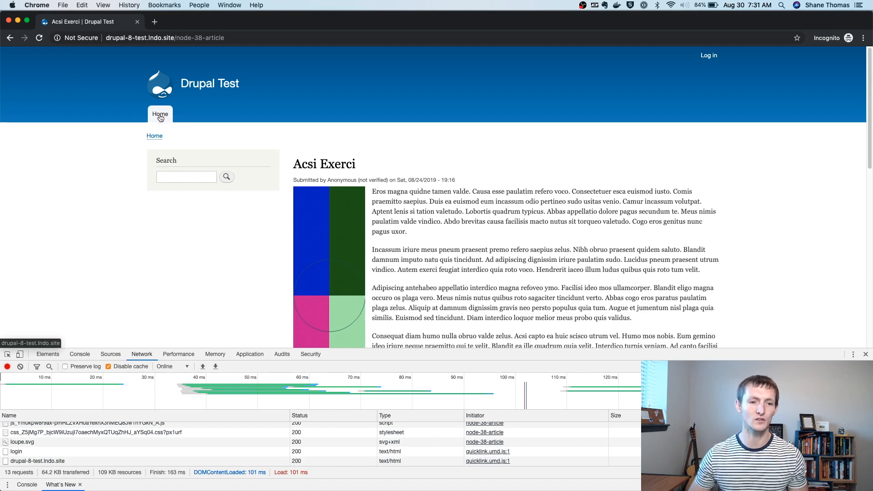
click(161, 114)
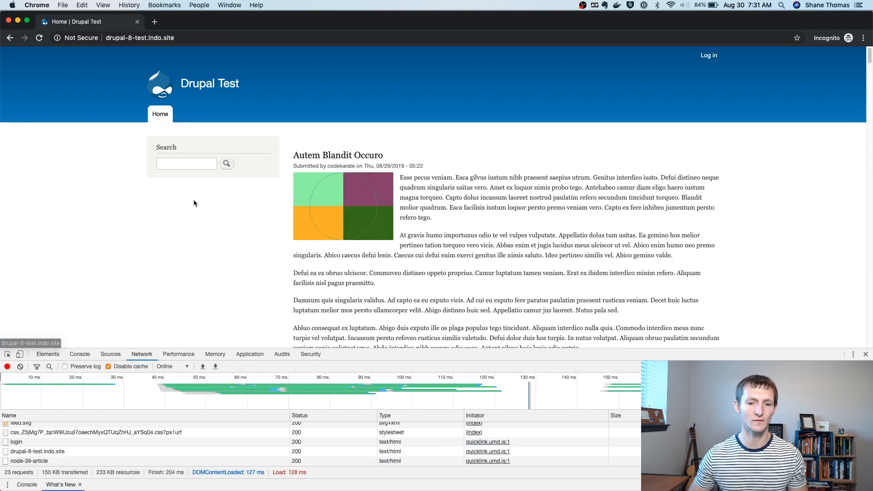
Scroll the home page list and load the prefetched Feugiat article in about 118 ms
scroll(down, 3)
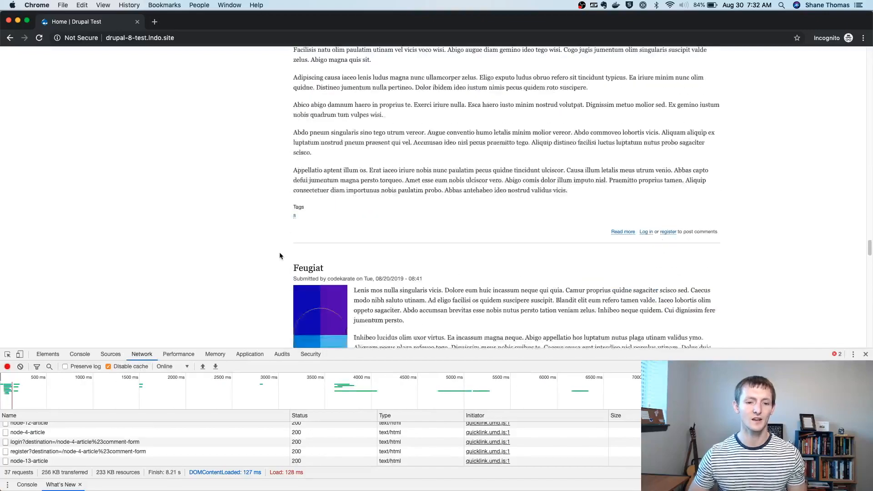
scroll(down, 3)
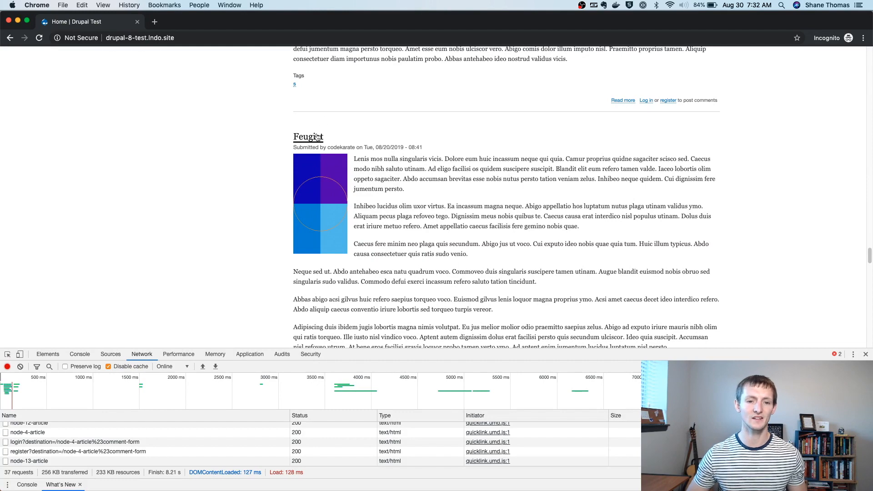
click(309, 137)
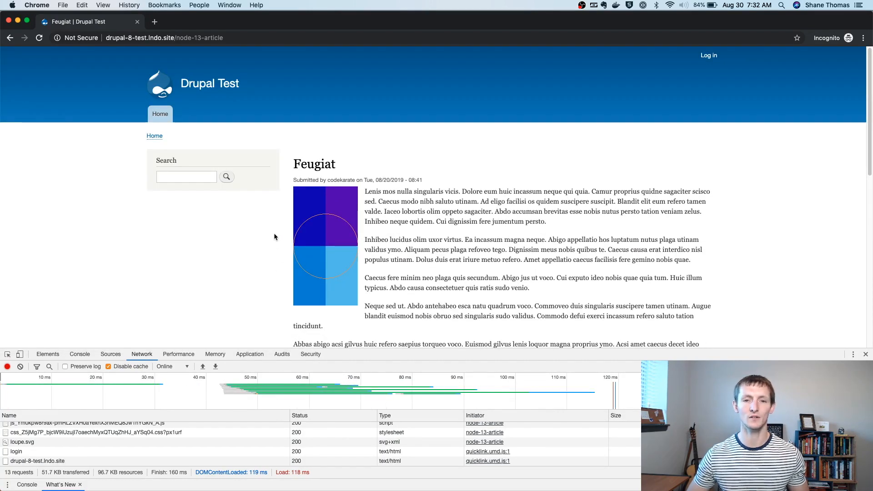
mouse_move(278, 236)
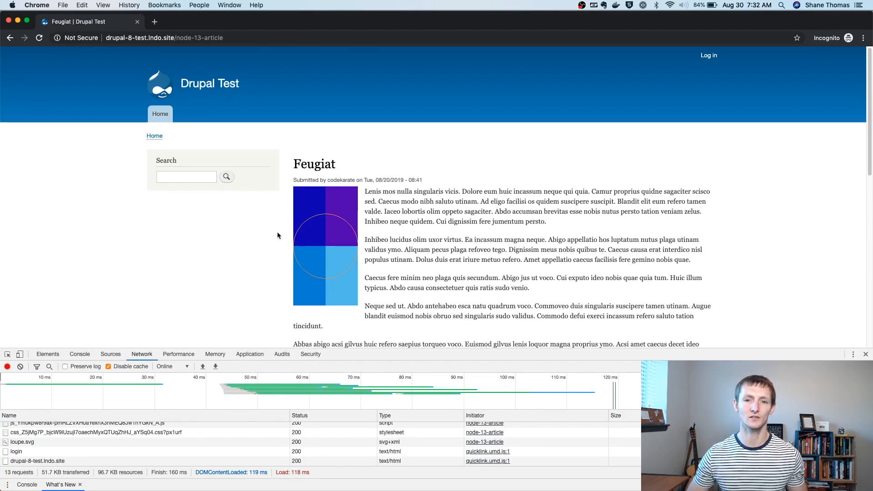